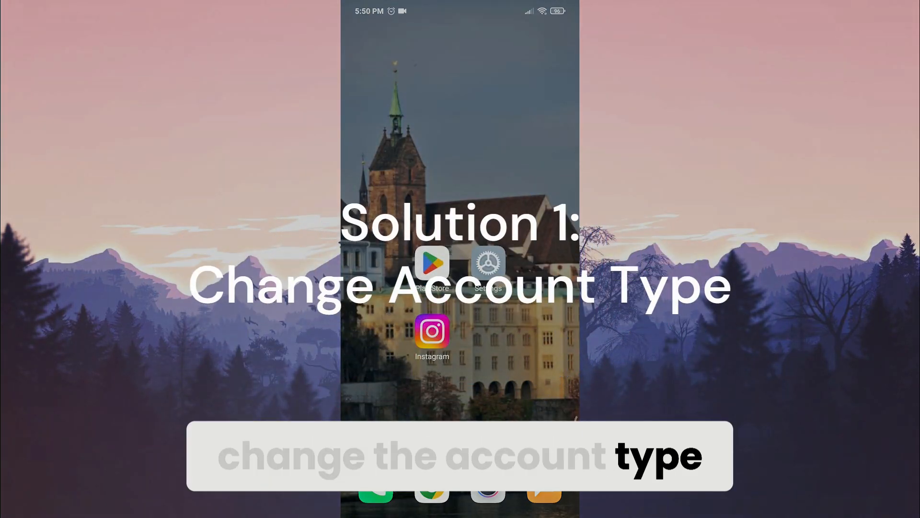
# Step: Launch Instagram from the home screen onto the account's profile page
pyautogui.click(432, 331)
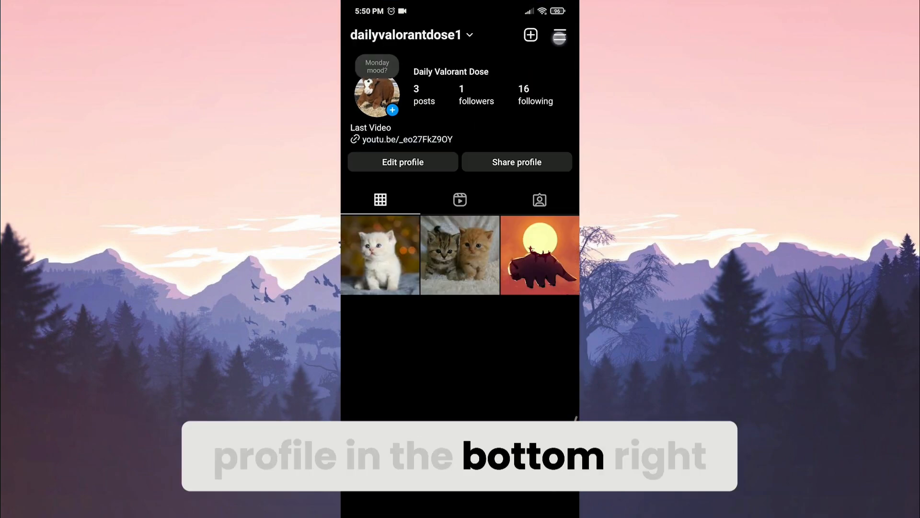
# Step: Reach Account type and tools through the settings and activity menu
pyautogui.click(562, 36)
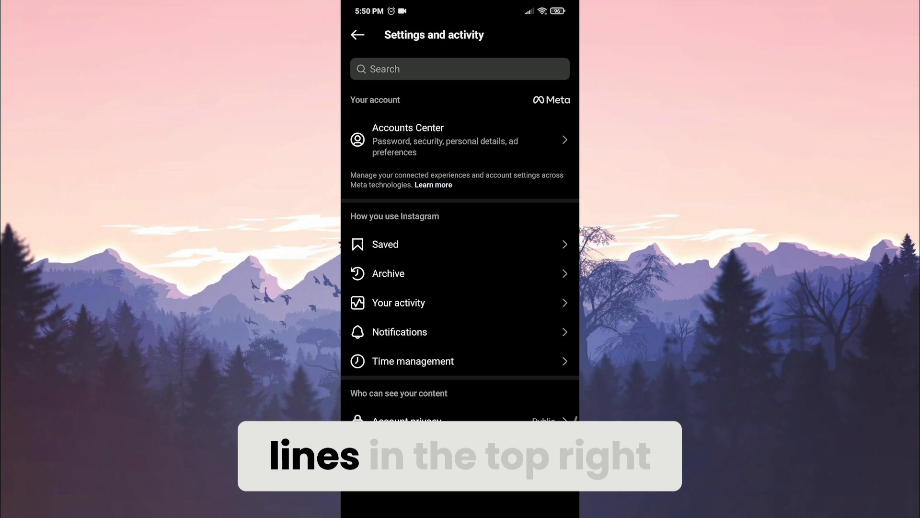
pyautogui.scroll(-3)
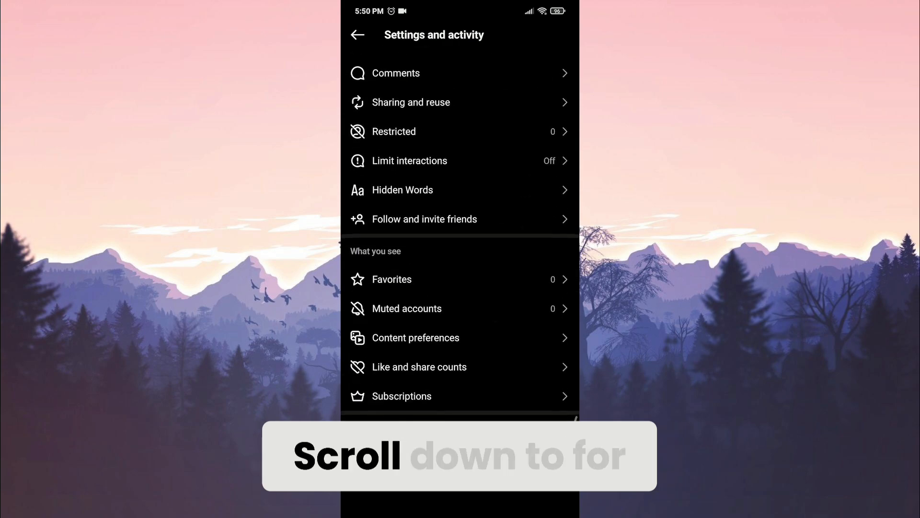
pyautogui.scroll(-3)
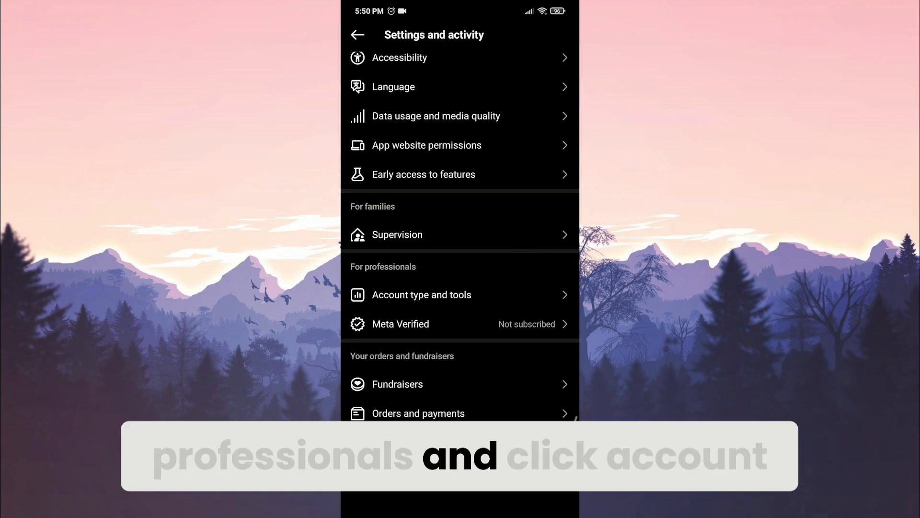
pyautogui.click(422, 296)
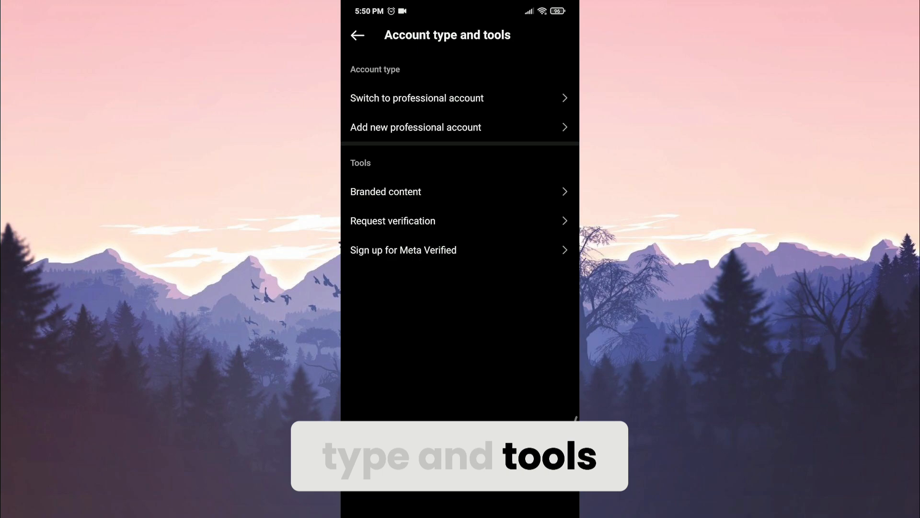
# Step: Switch the account to a Creator professional account with a chosen category, then dismiss the setup steps
pyautogui.click(416, 98)
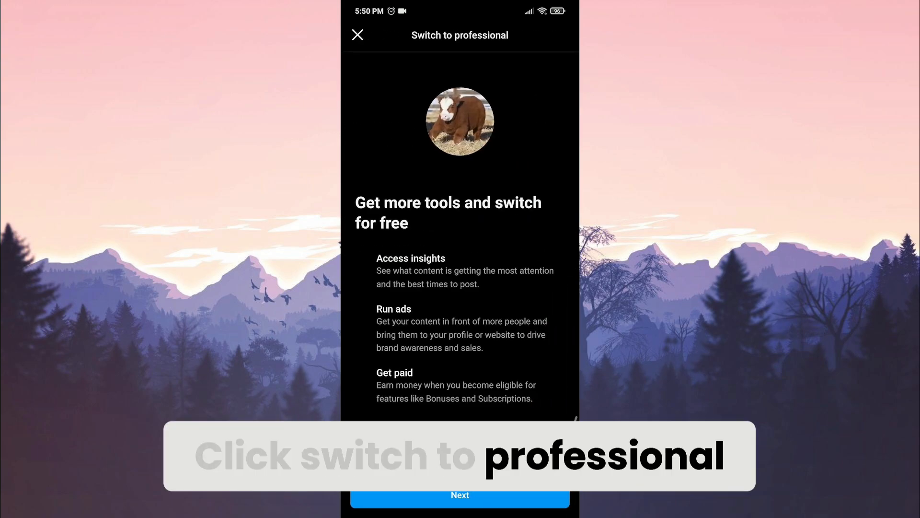
pyautogui.click(460, 494)
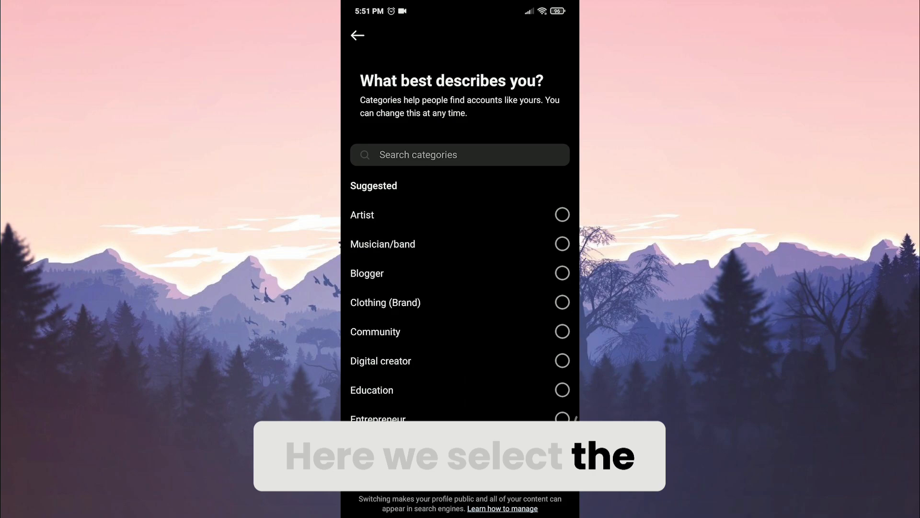
pyautogui.click(562, 214)
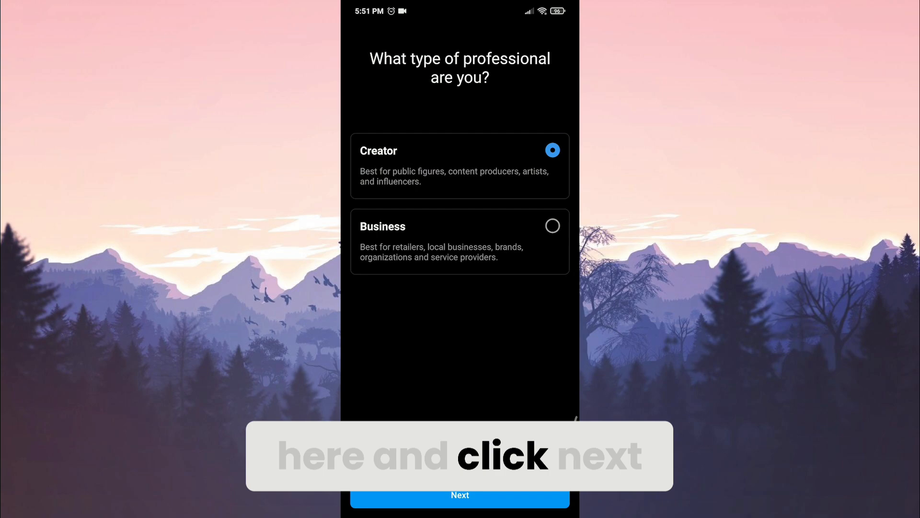
pyautogui.click(460, 508)
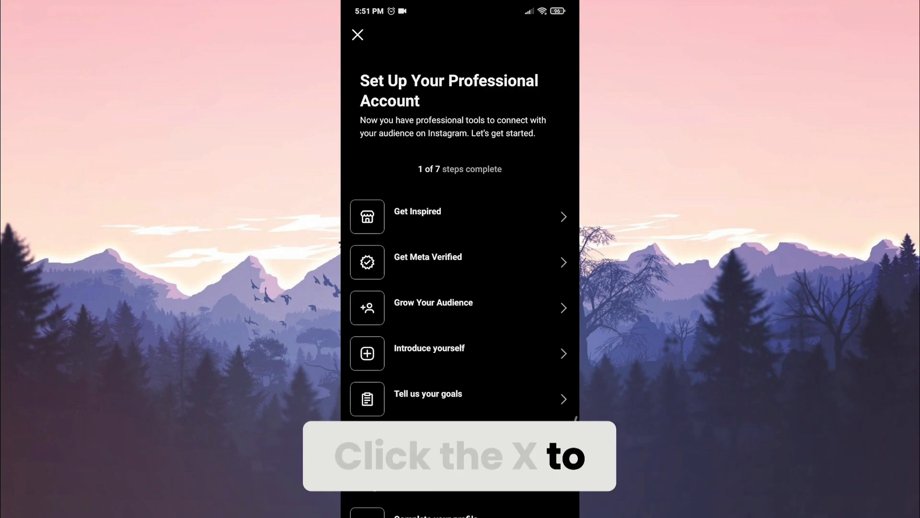
pyautogui.click(357, 35)
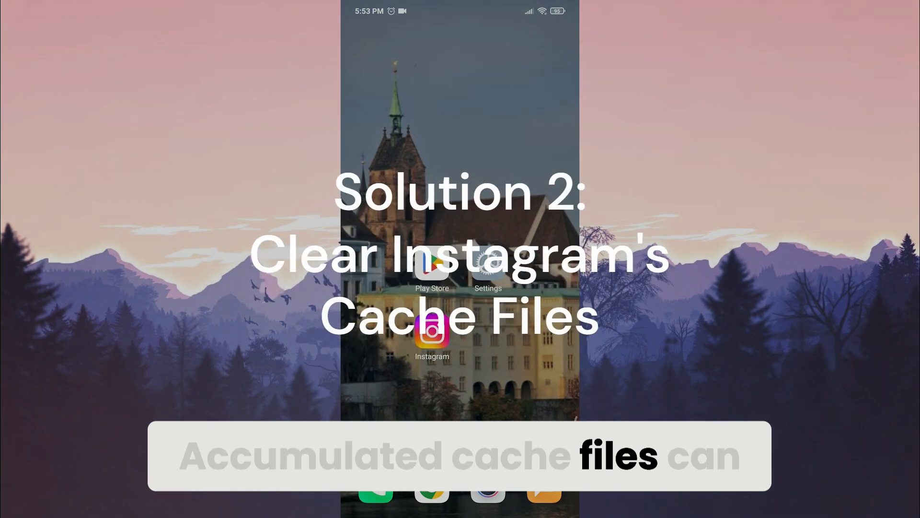
# Step: Search the installed apps list in Settings for 'instag' to find Instagram
pyautogui.click(488, 272)
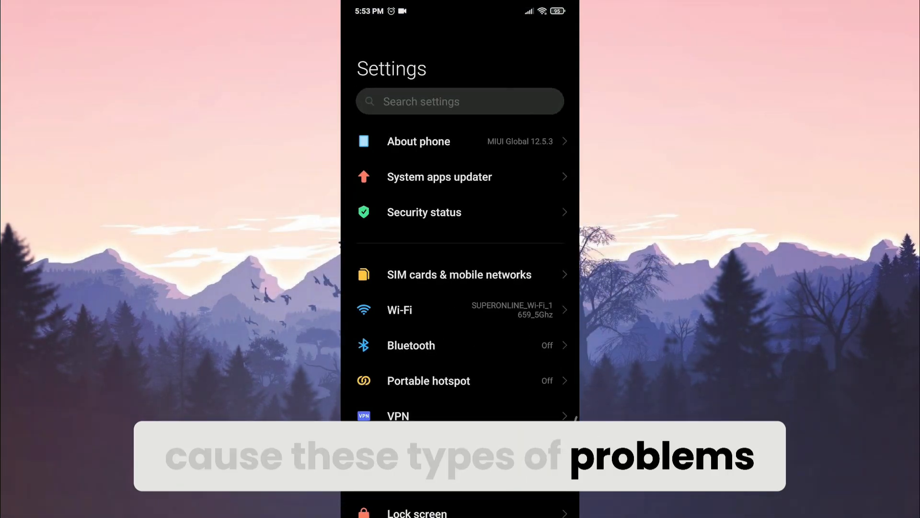
pyautogui.scroll(-3)
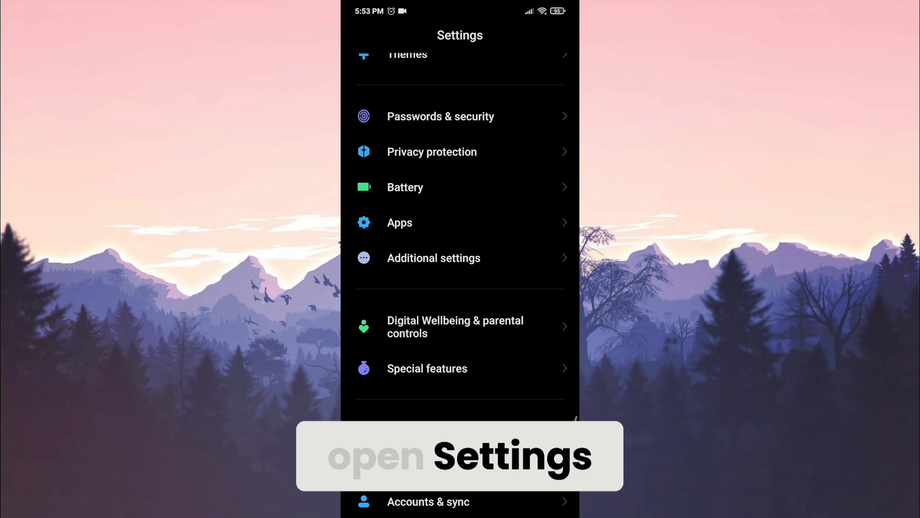
pyautogui.click(399, 222)
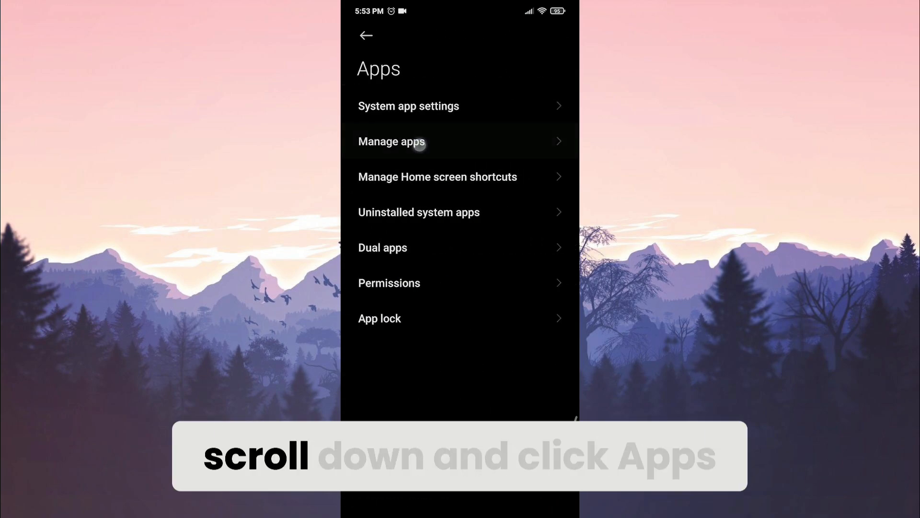
pyautogui.click(416, 142)
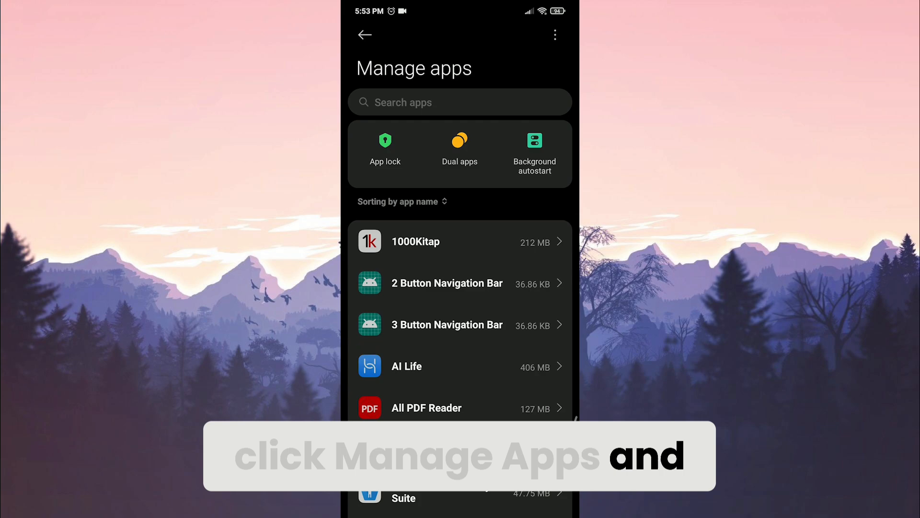
pyautogui.write('instag')
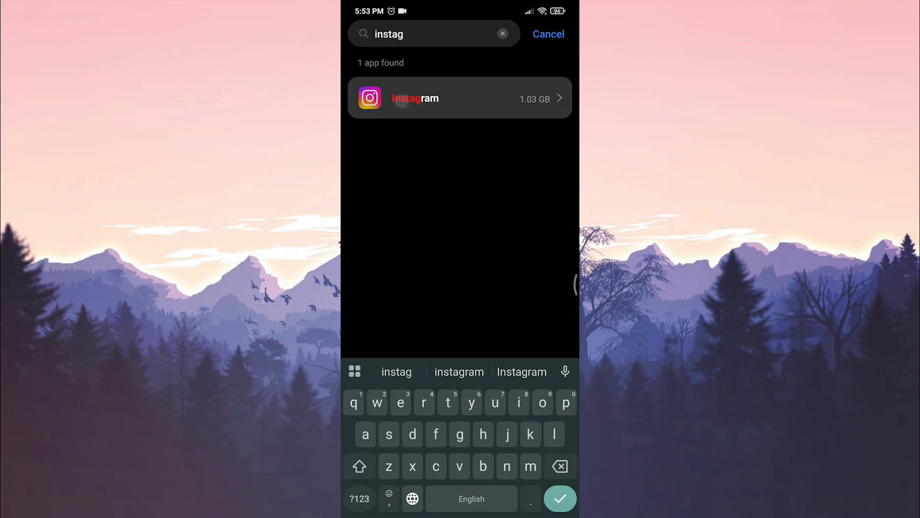
# Step: Clear all of Instagram's stored data from its app details and confirm
pyautogui.click(459, 98)
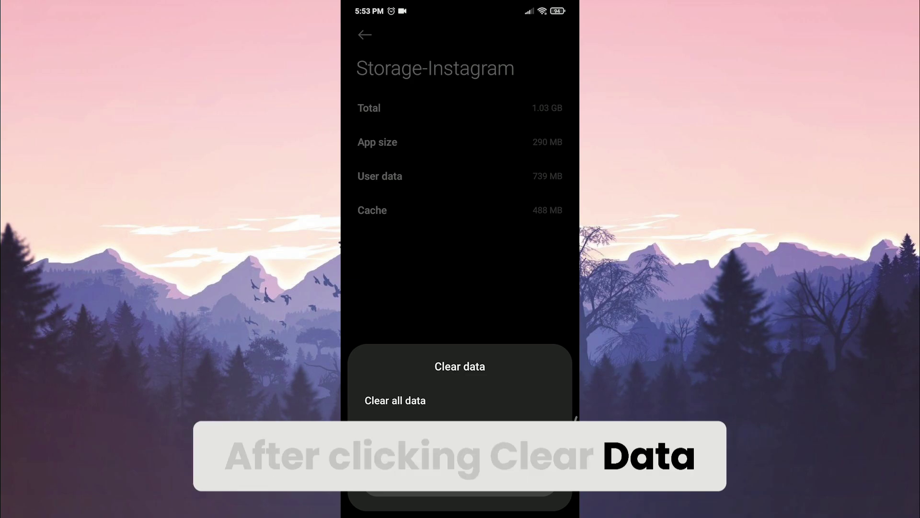
pyautogui.click(395, 401)
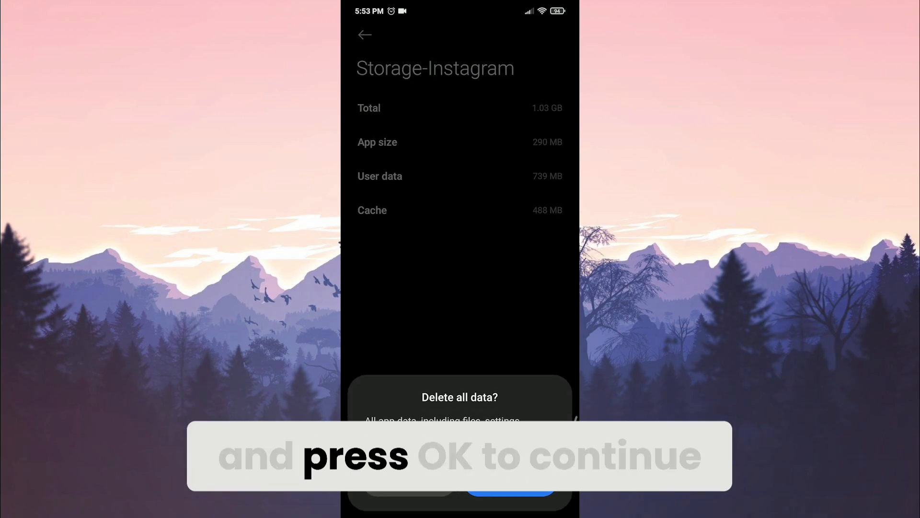
pyautogui.click(503, 498)
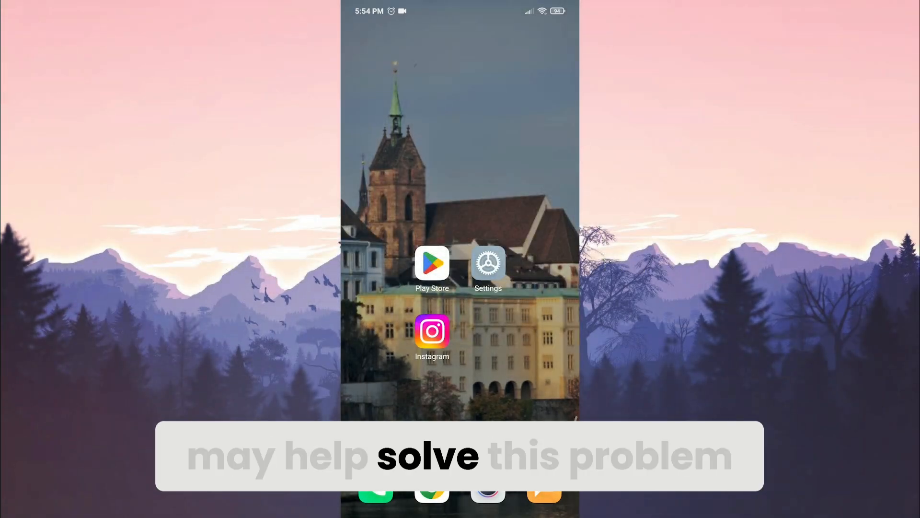
# Step: Uninstall Instagram from the home screen via its app actions
pyautogui.click(431, 330)
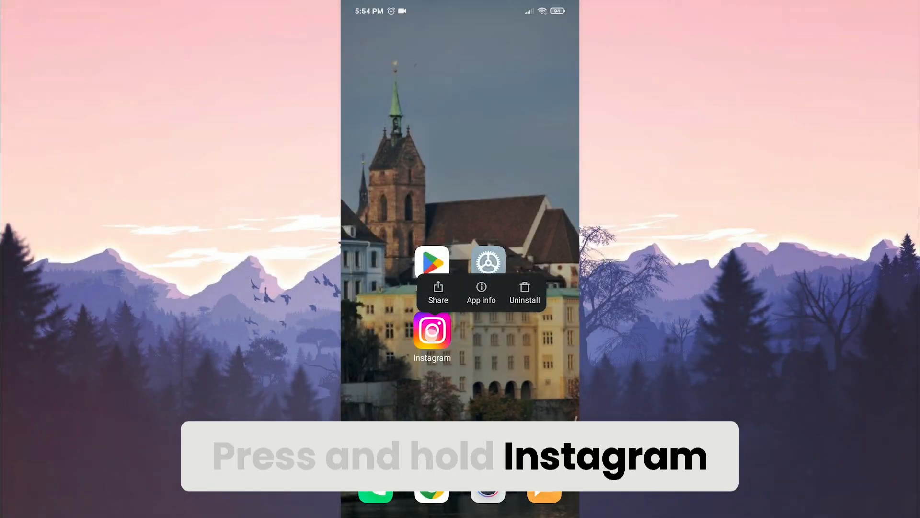
pyautogui.click(524, 292)
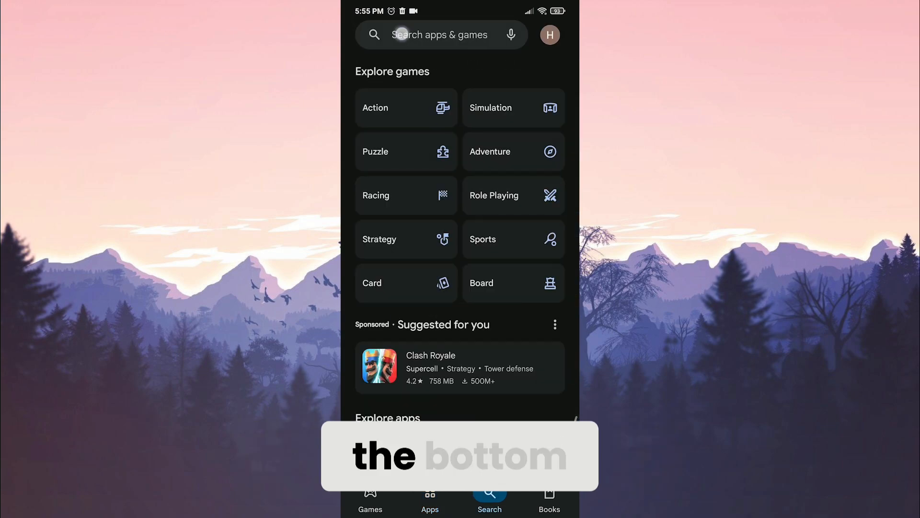
# Step: Search Play Store for 'ins' and install Instagram from the results
pyautogui.write('instagram')
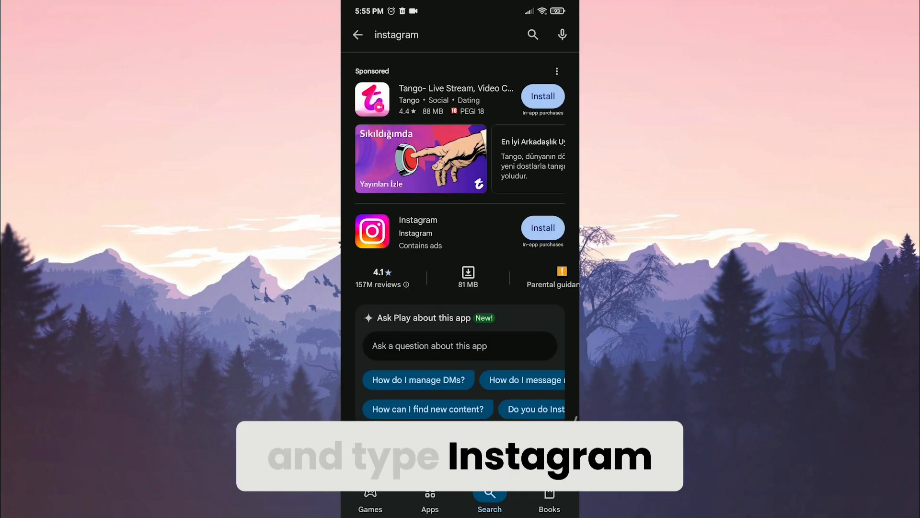
pyautogui.click(542, 228)
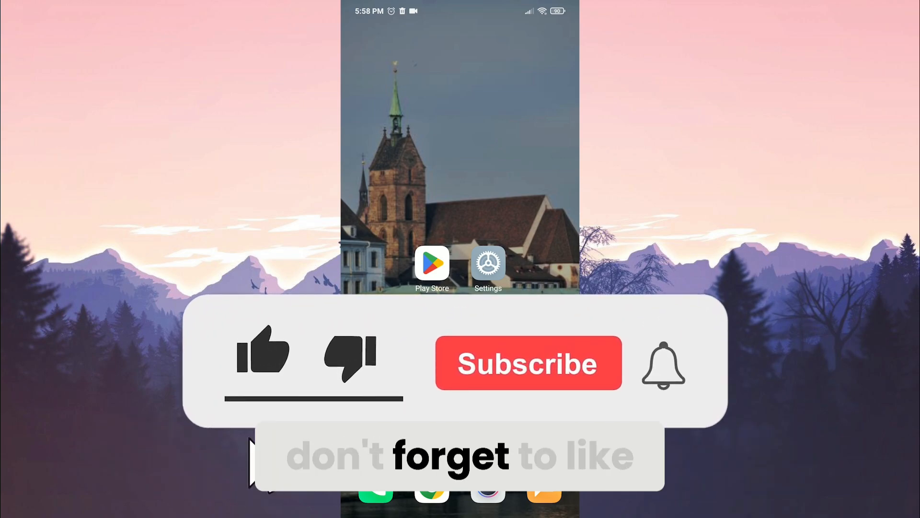
pyautogui.click(262, 353)
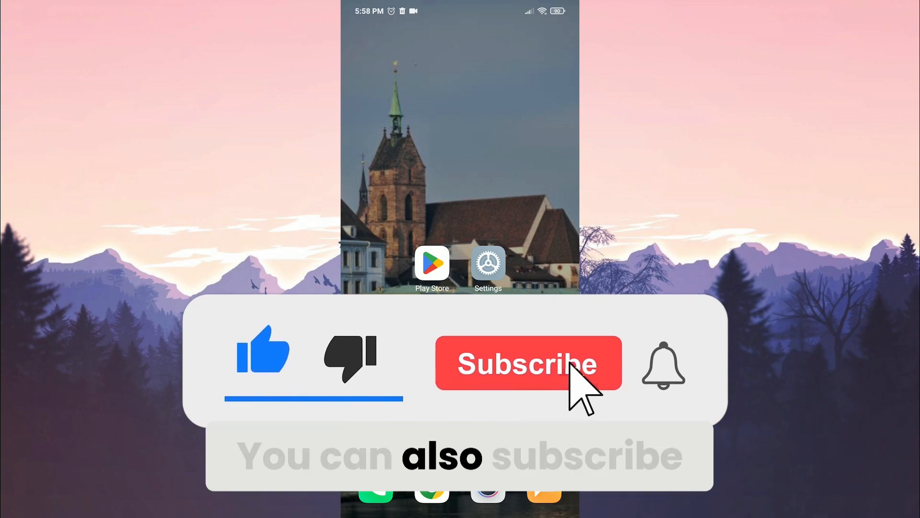
pyautogui.click(529, 363)
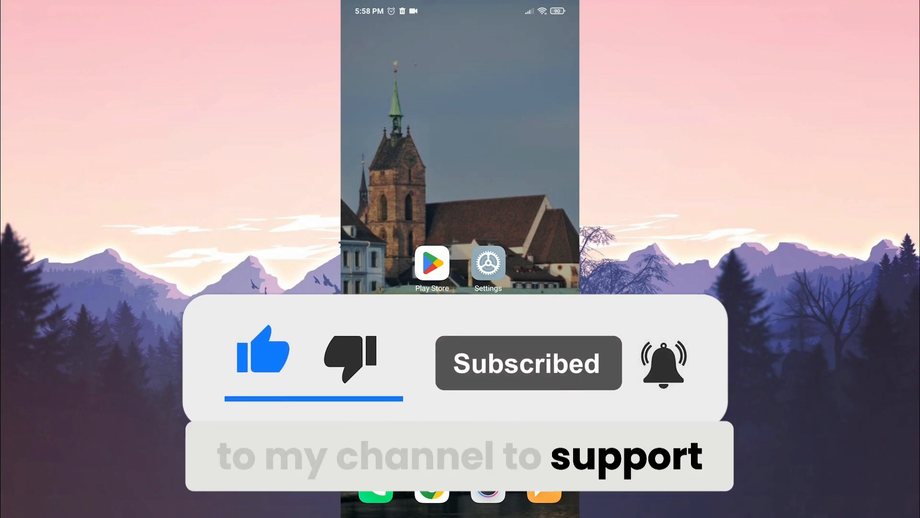